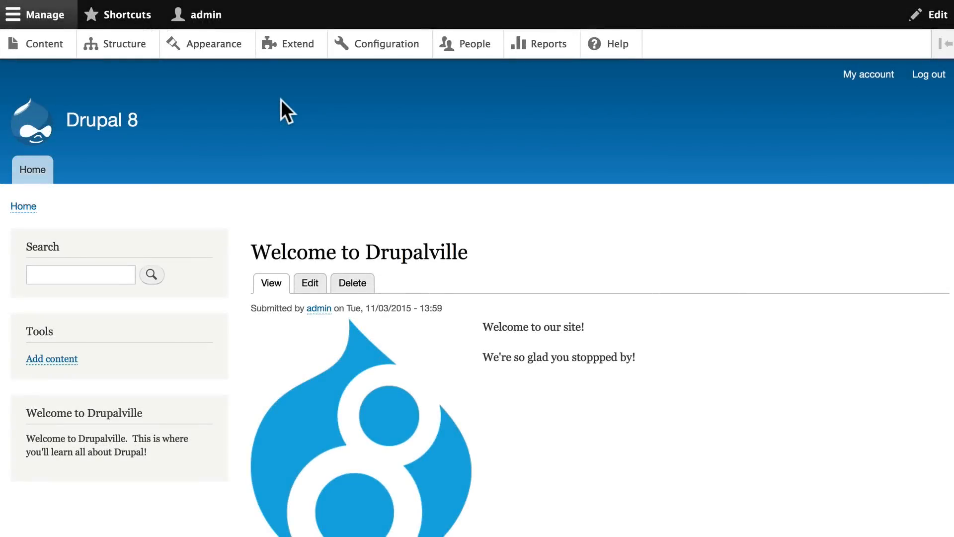
mouse_move(298, 43)
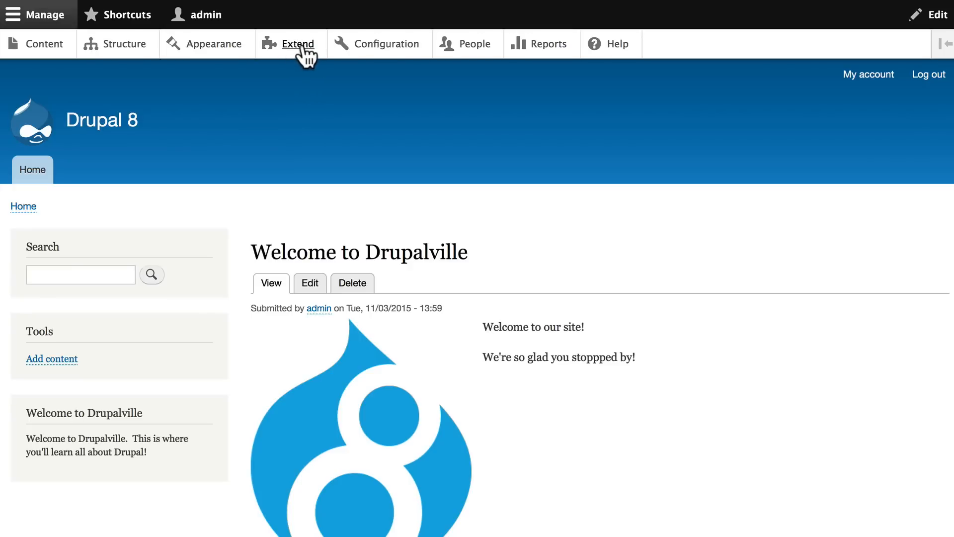
mouse_move(298, 43)
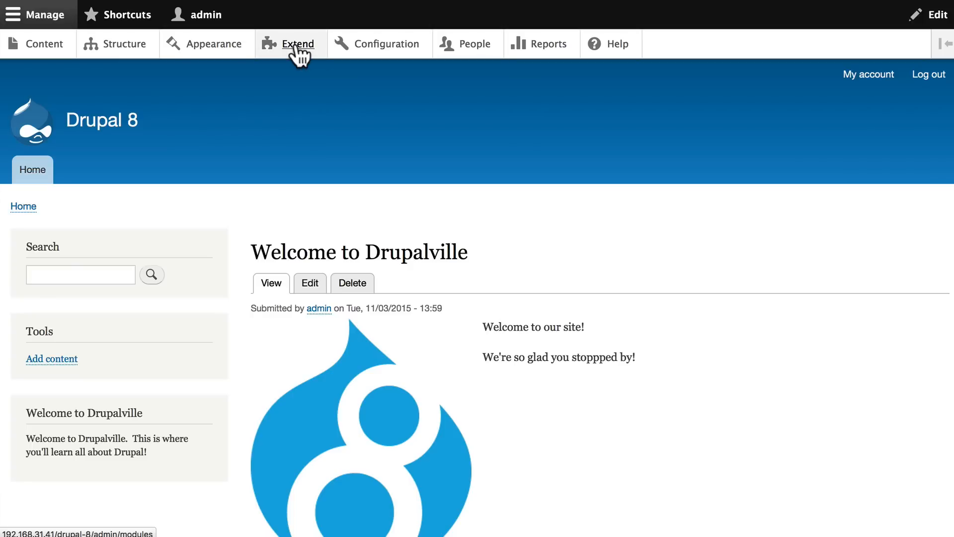
Go to Extend from the admin toolbar and review which core modules are enabled.
left_click(297, 43)
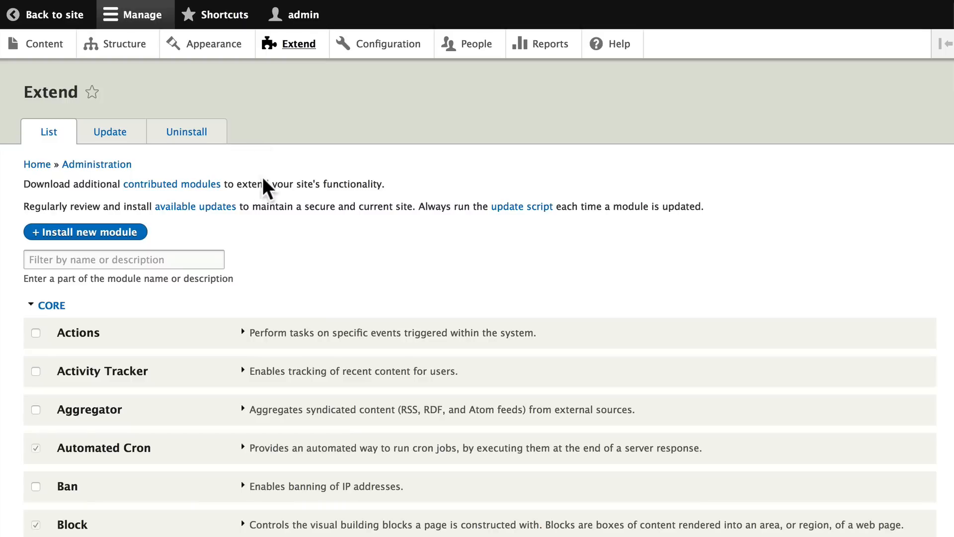
mouse_move(301, 236)
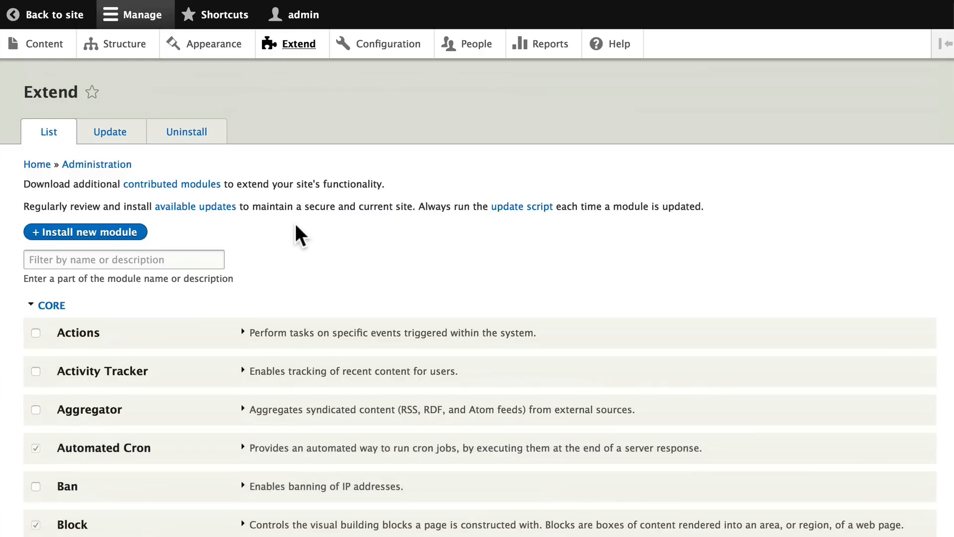
scroll("down", 3)
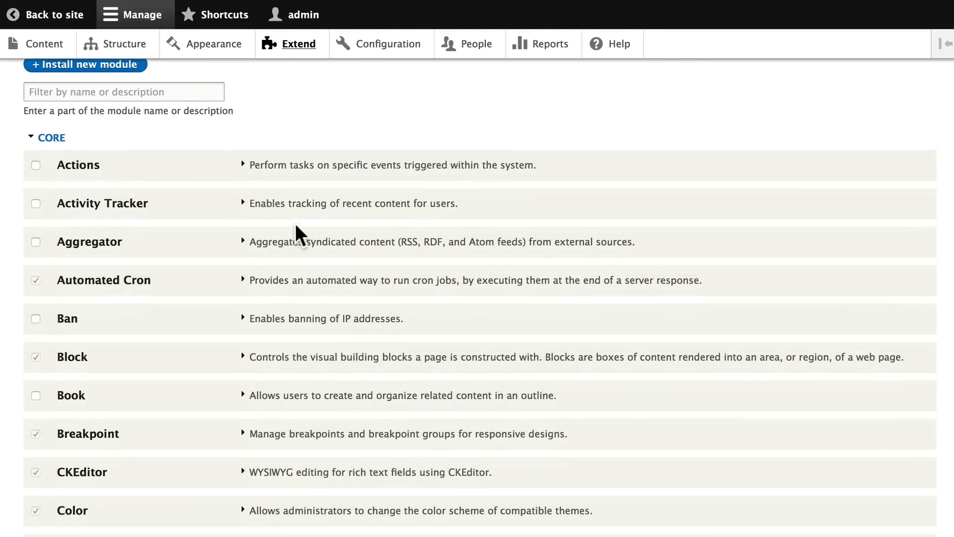
scroll("down", 3)
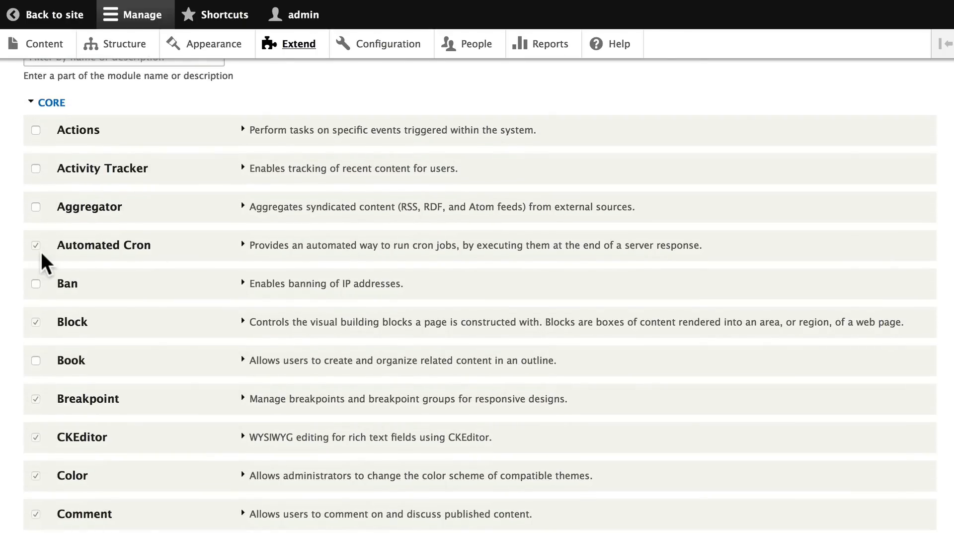
scroll("down", 3)
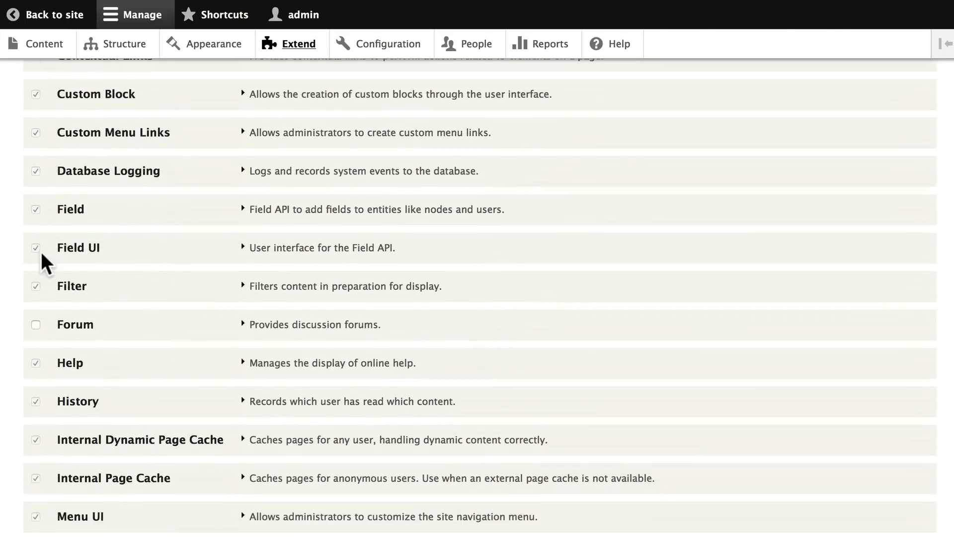
scroll("down", 3)
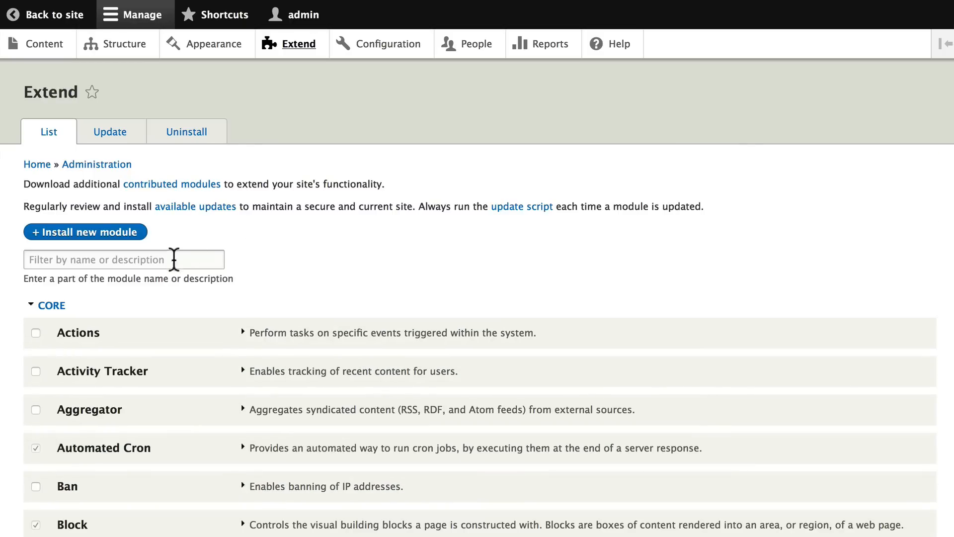
Filter the list to 'tele', tick Telephone and install it.
type("tele")
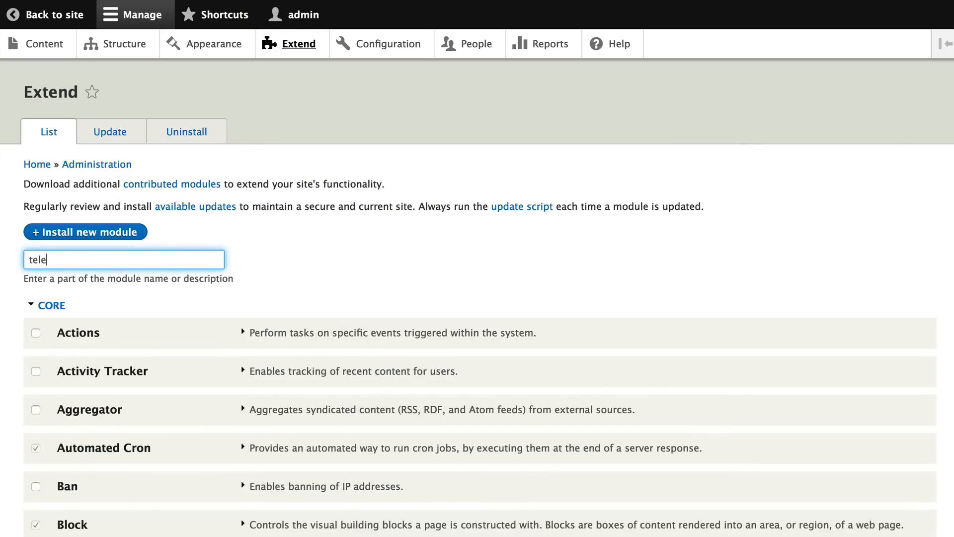
type("tele")
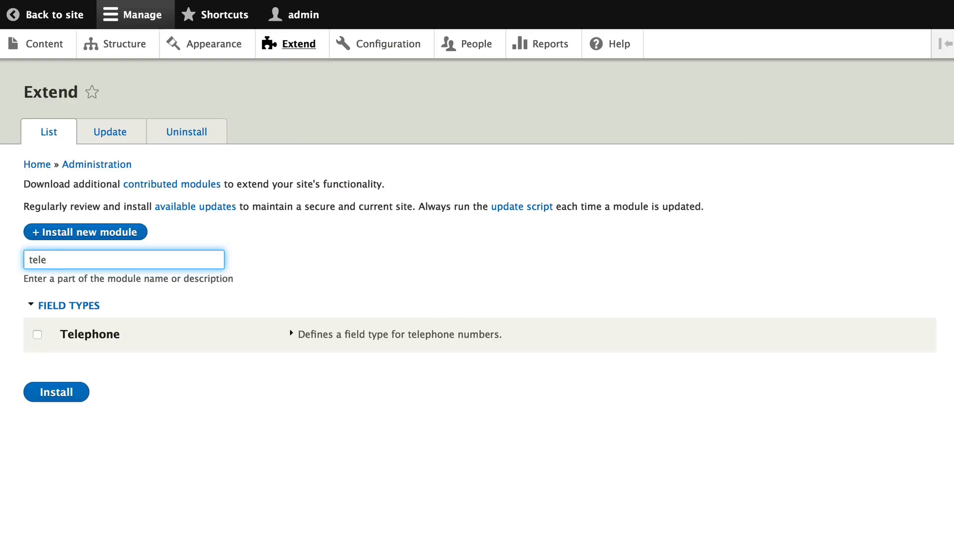
mouse_move(399, 334)
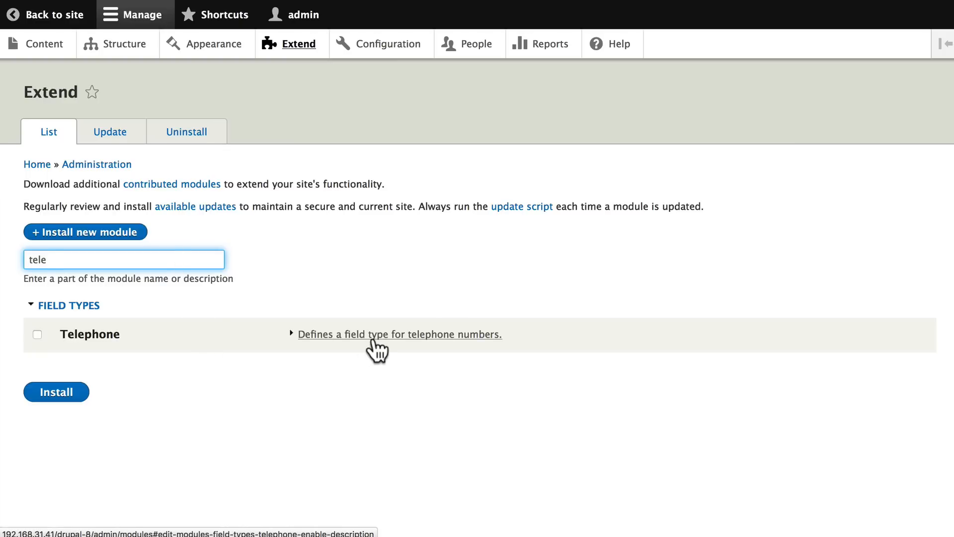
left_click(37, 334)
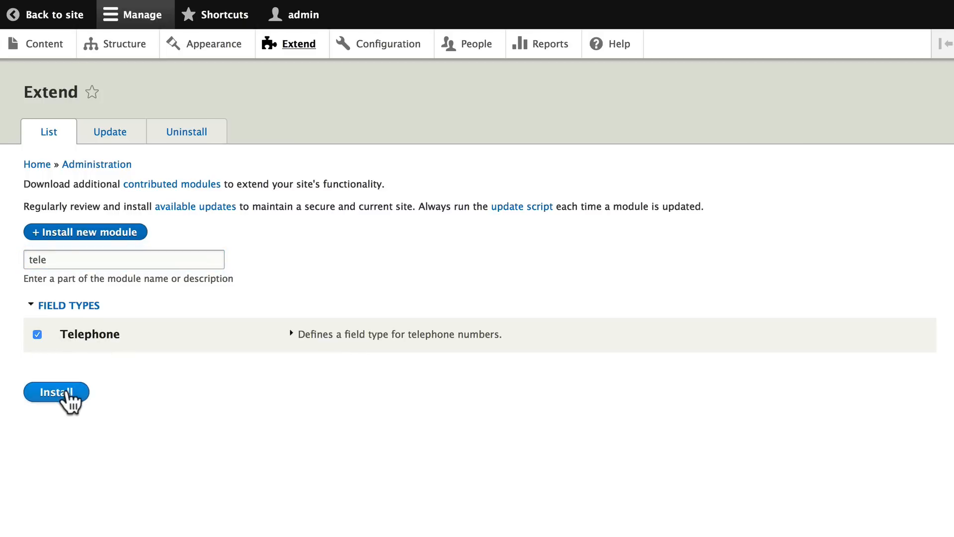
left_click(56, 392)
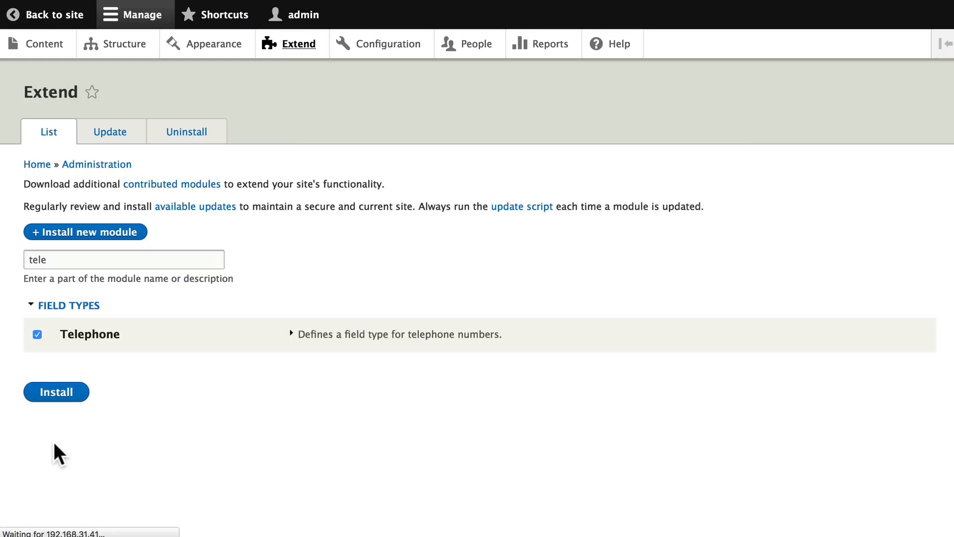
mouse_move(225, 433)
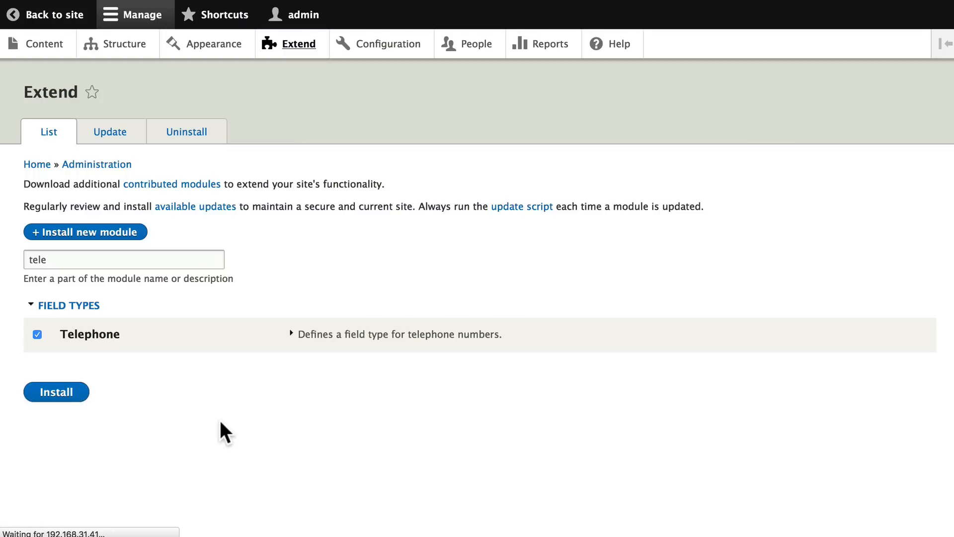
left_click(56, 391)
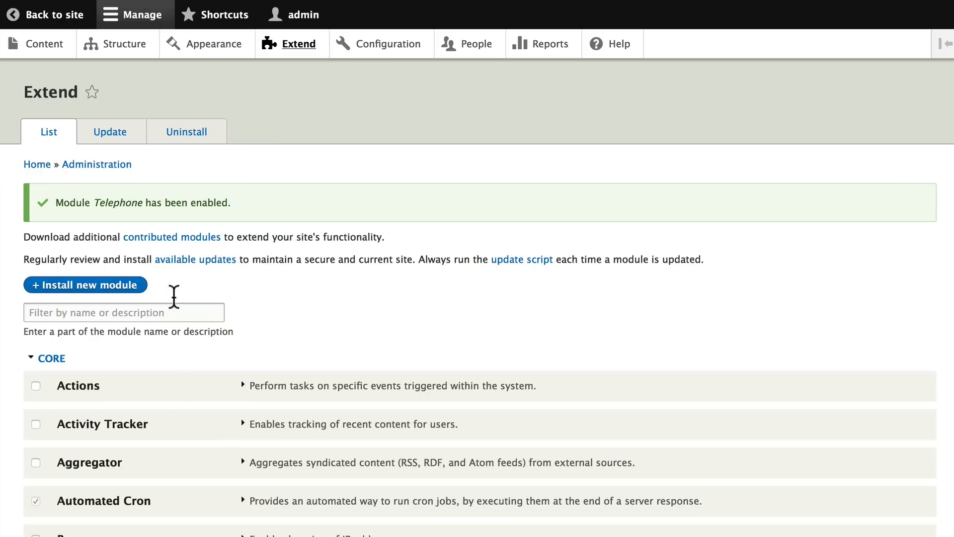
mouse_move(95, 205)
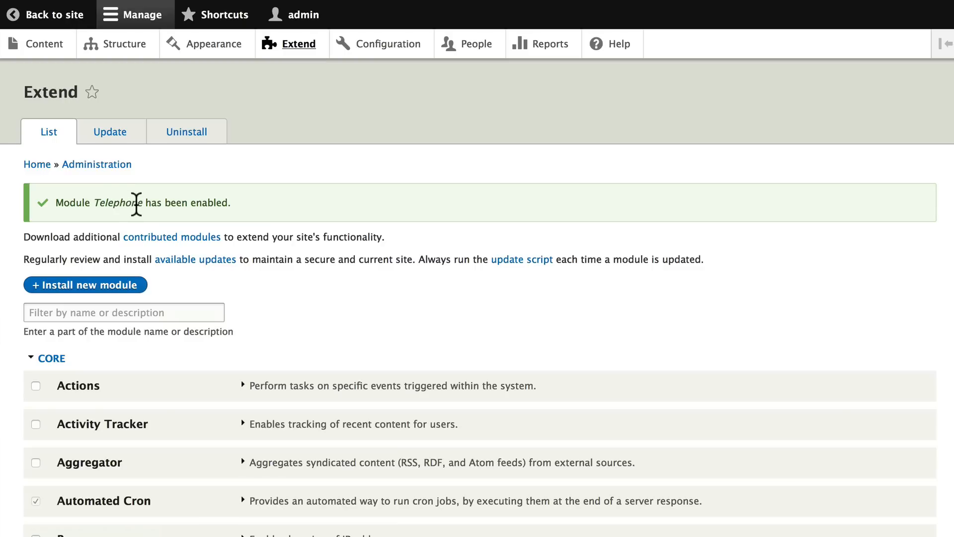
Scroll to Field Types to see Telephone enabled with its description expanded.
scroll("down", 3)
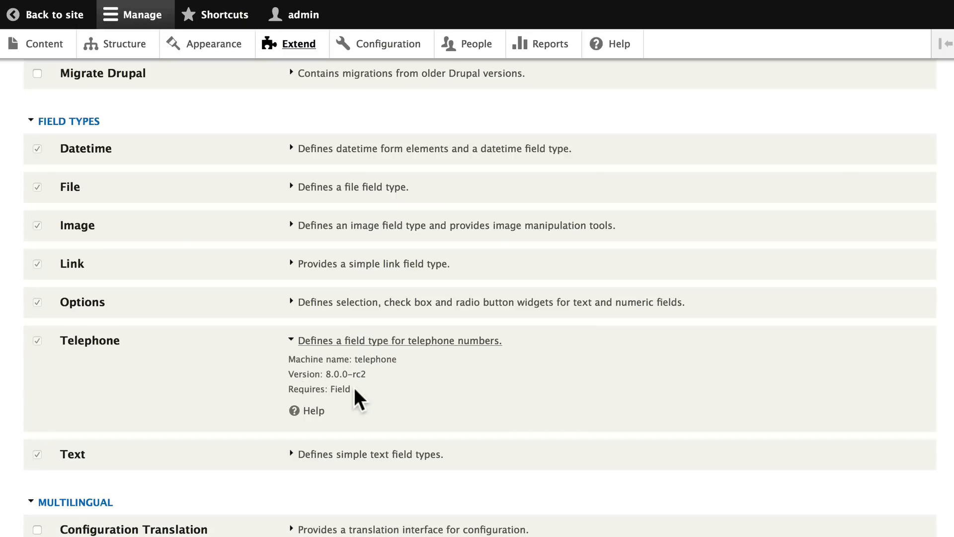
mouse_move(314, 411)
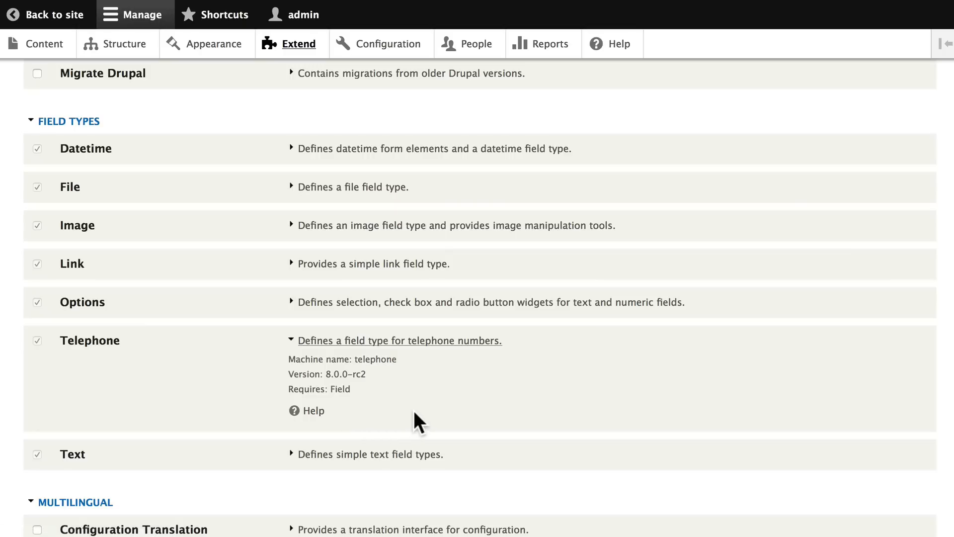
mouse_move(536, 419)
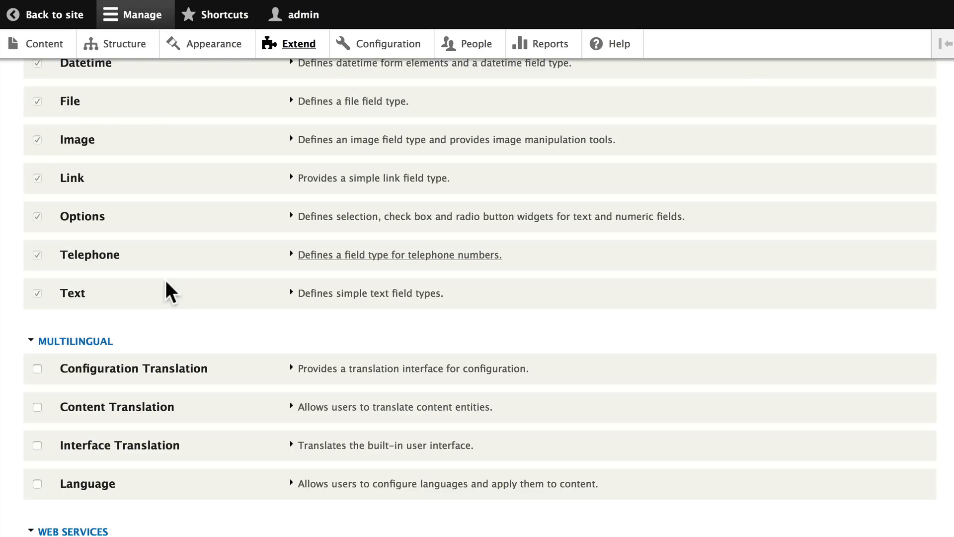
mouse_move(253, 151)
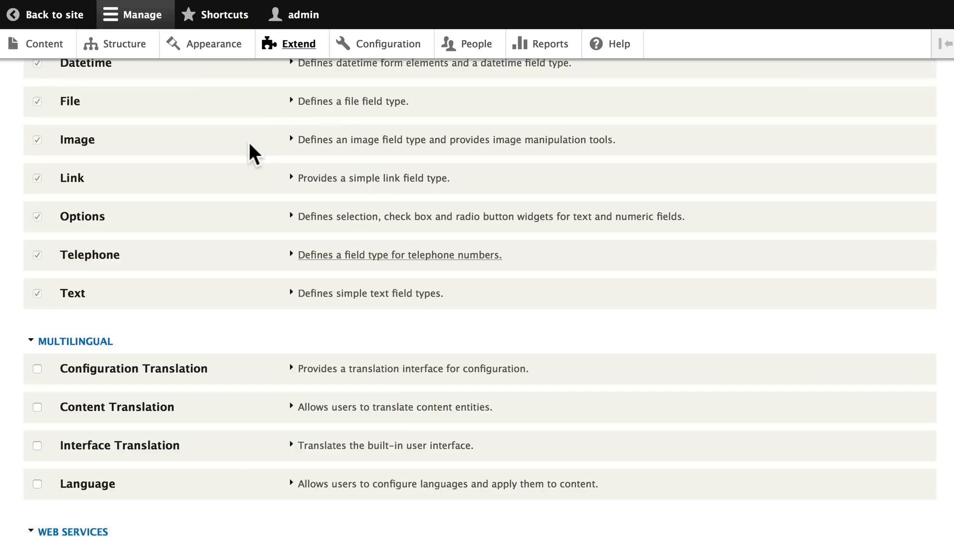